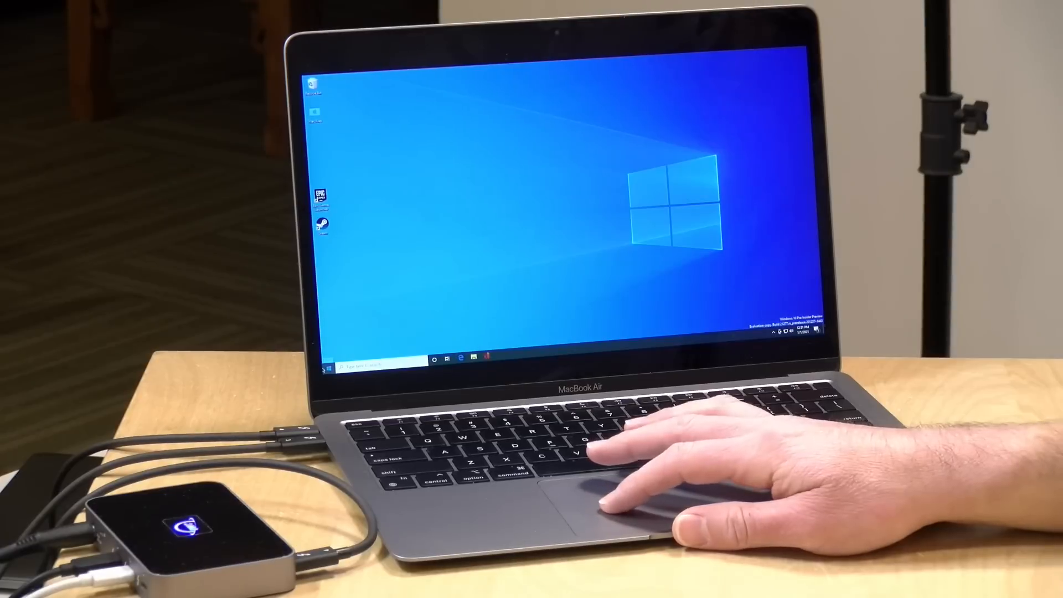
Open the 'Parallels Desktop for Mac with Apple M1 chip' blog post and read its introduction.
click(332, 360)
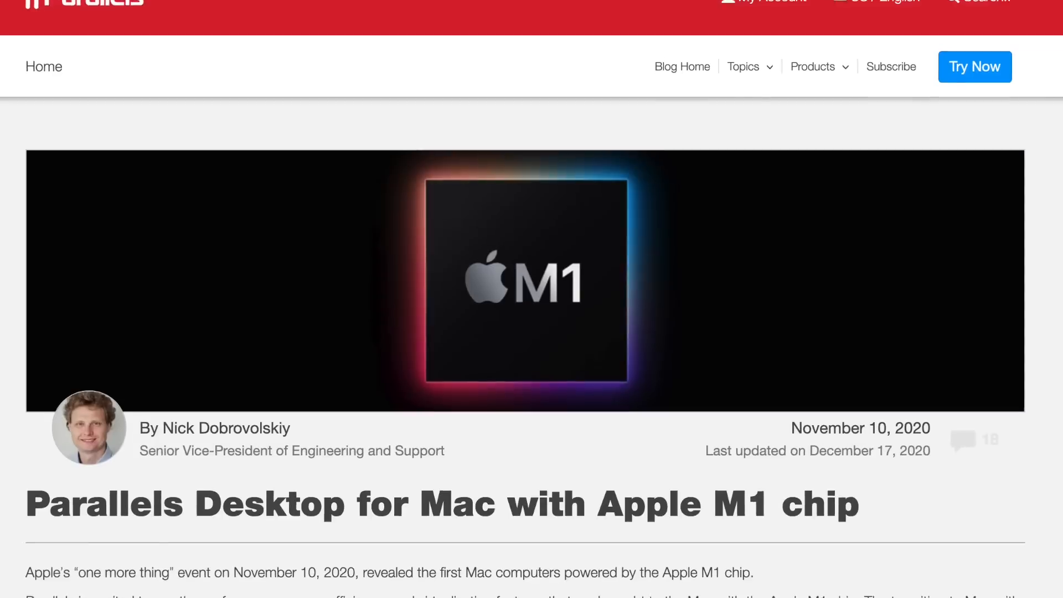
scroll(down, 3)
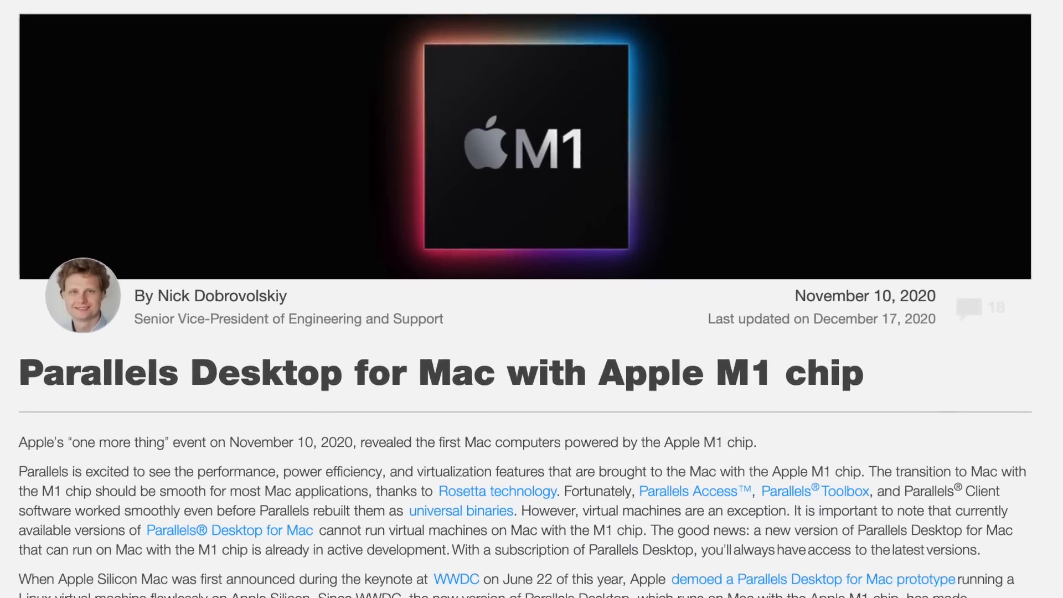
scroll(down, 3)
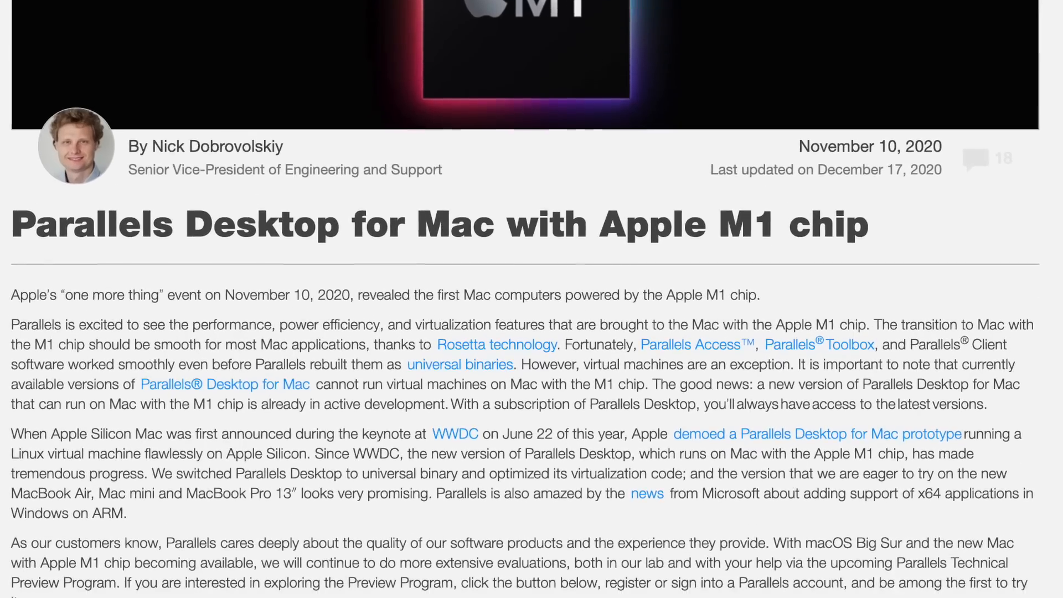
scroll(down, 3)
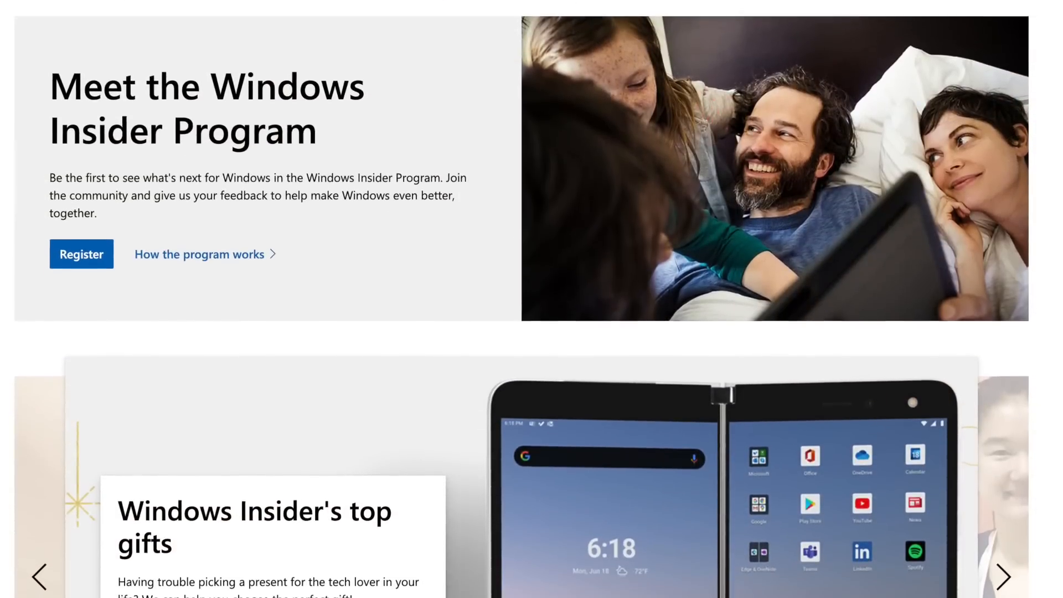
Scroll the Windows Insider Program page toward the Windows 10 ARM64 Insider Preview downloads.
scroll(down, 3)
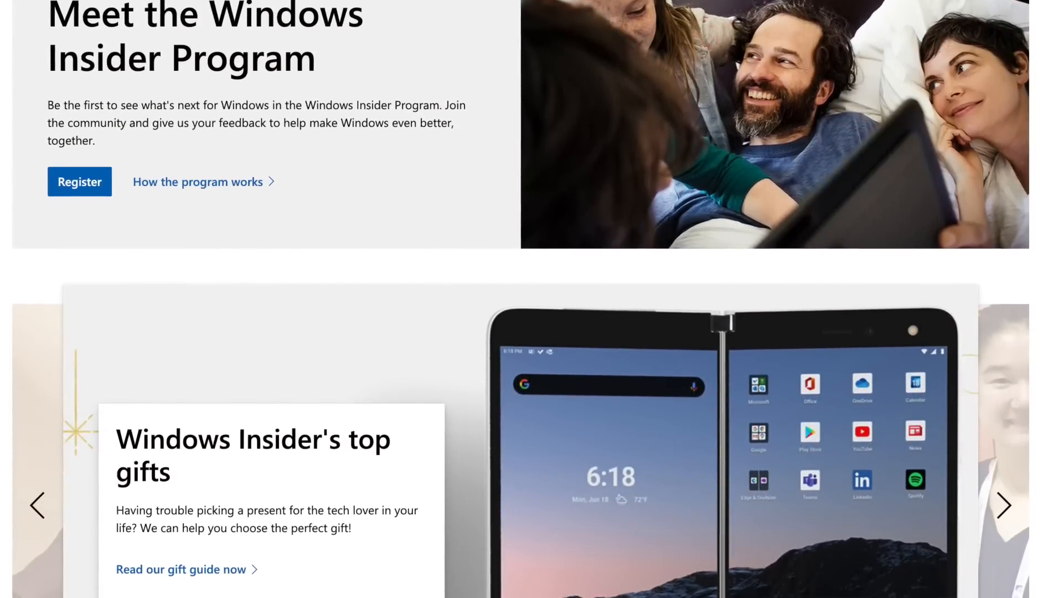
scroll(down, 3)
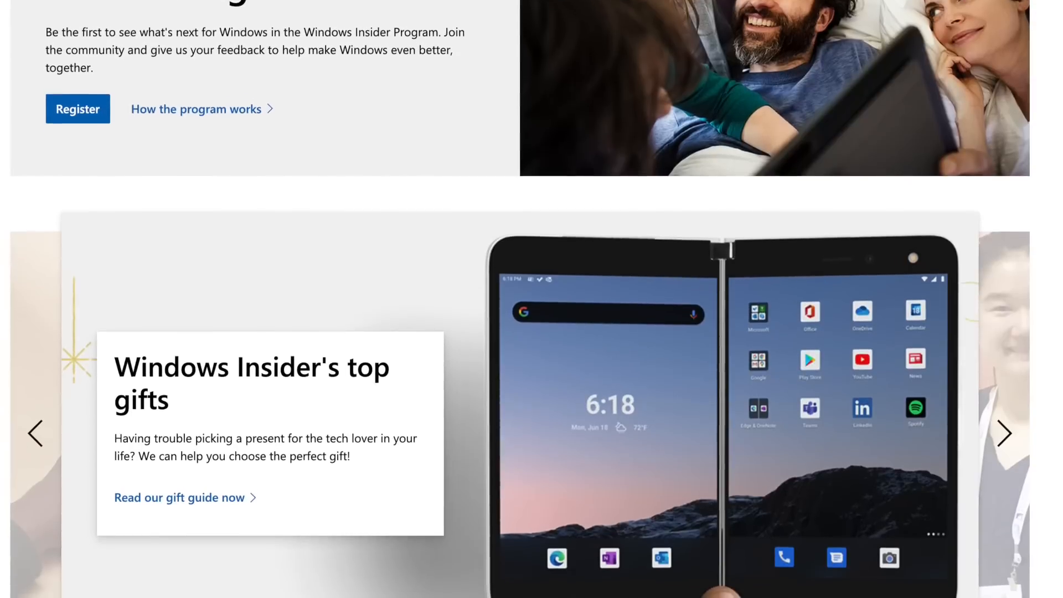
scroll(down, 3)
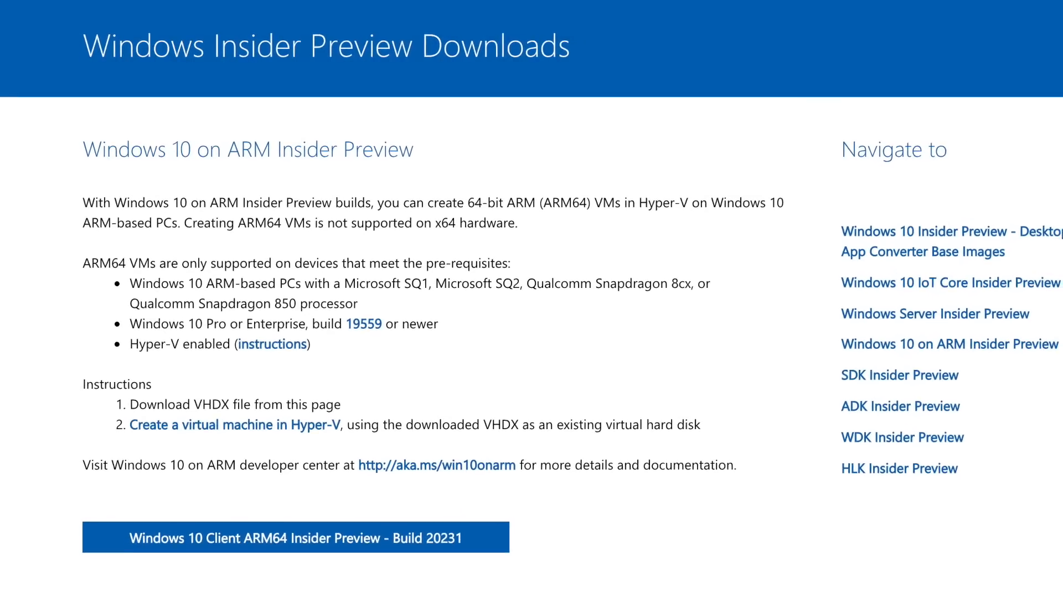
scroll(down, 3)
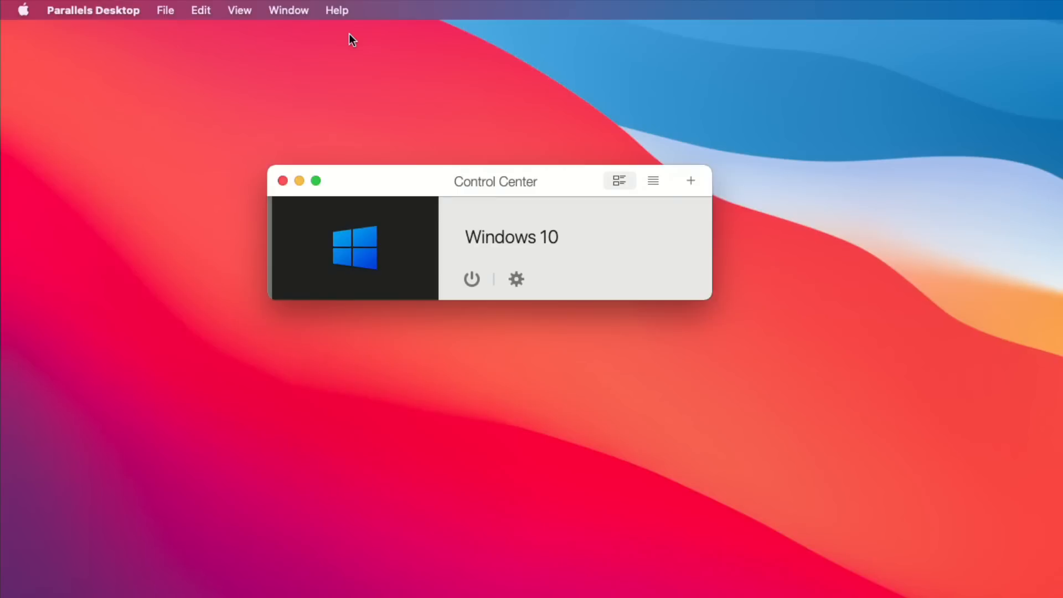
mouse_move(526, 272)
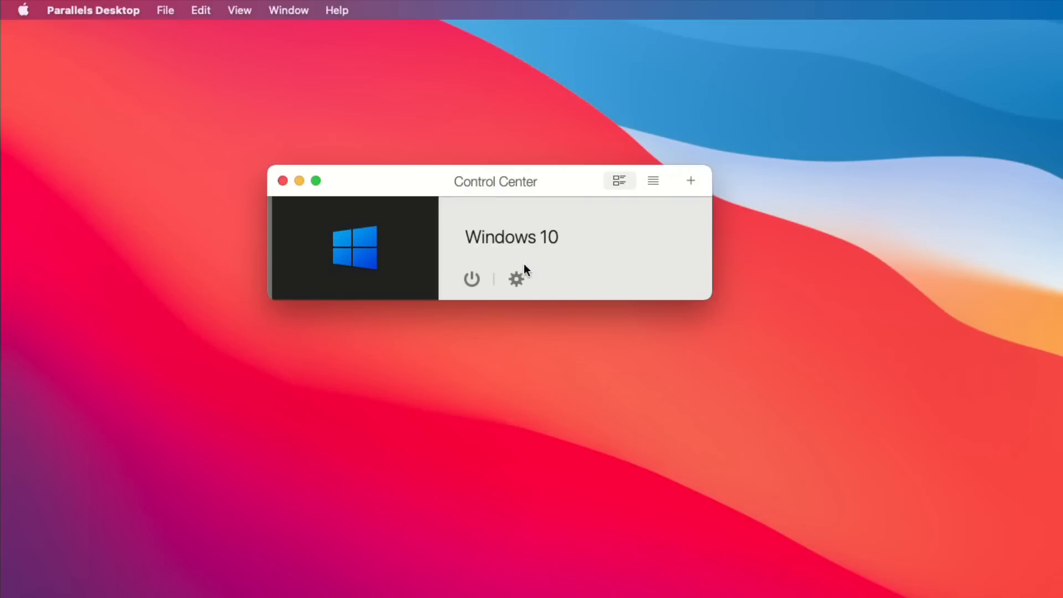
Open the Windows 10 VM's settings and set Processors to 4 under CPU & Memory.
click(516, 278)
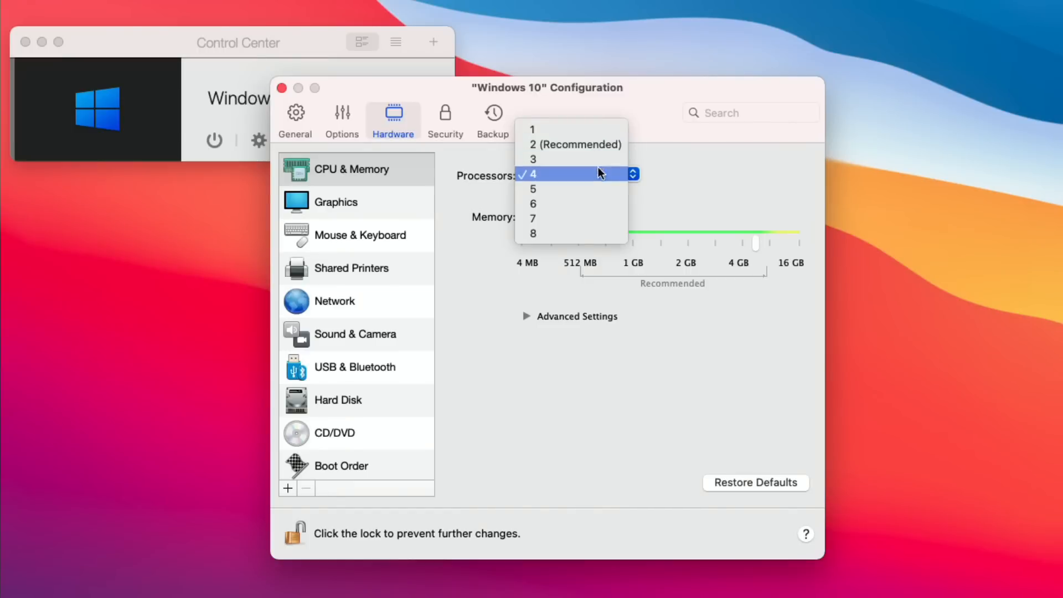
click(534, 173)
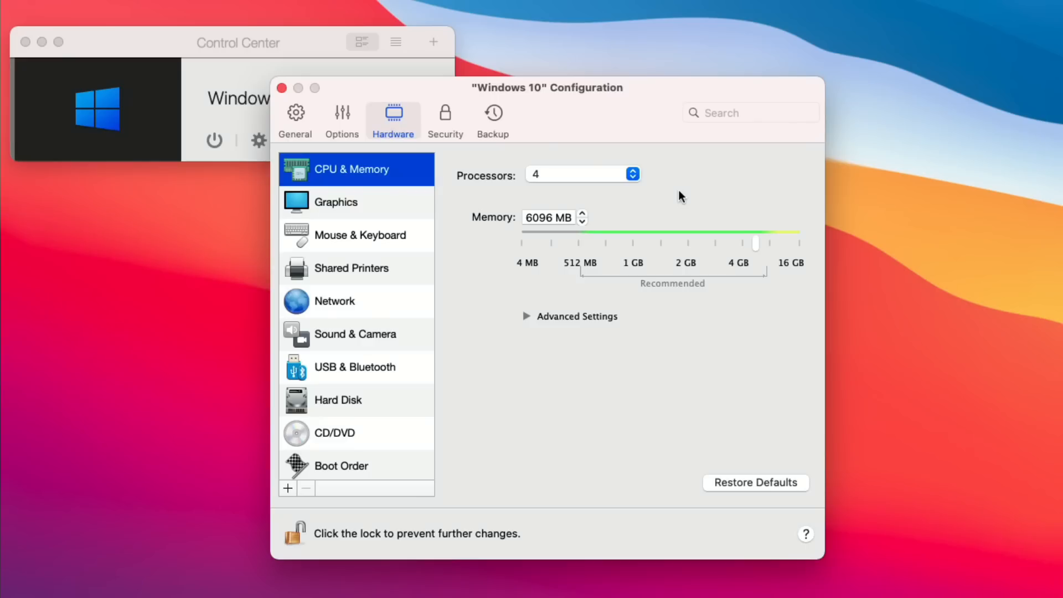
mouse_move(697, 215)
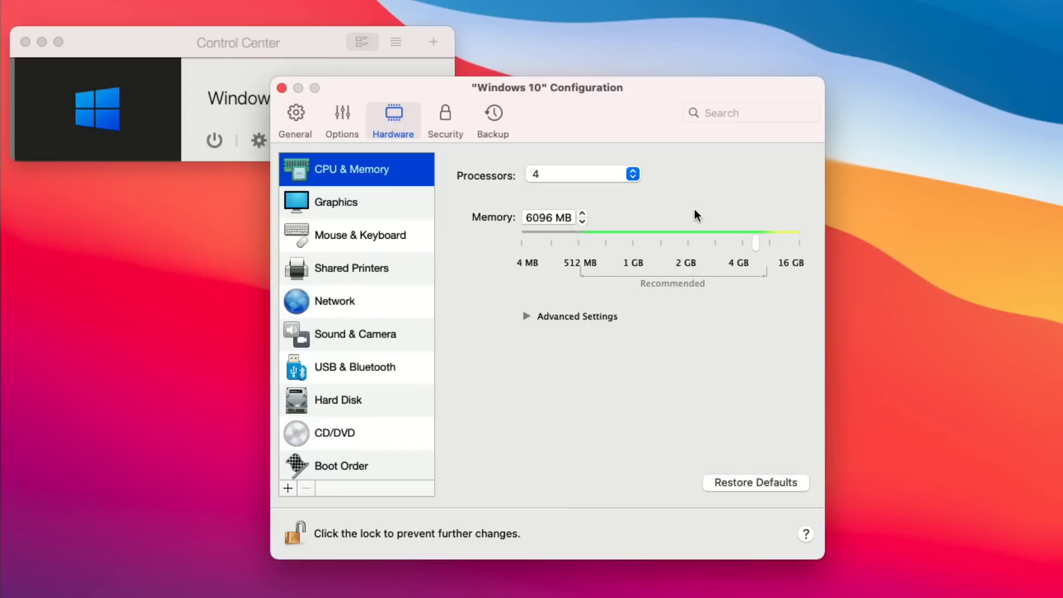
mouse_move(687, 210)
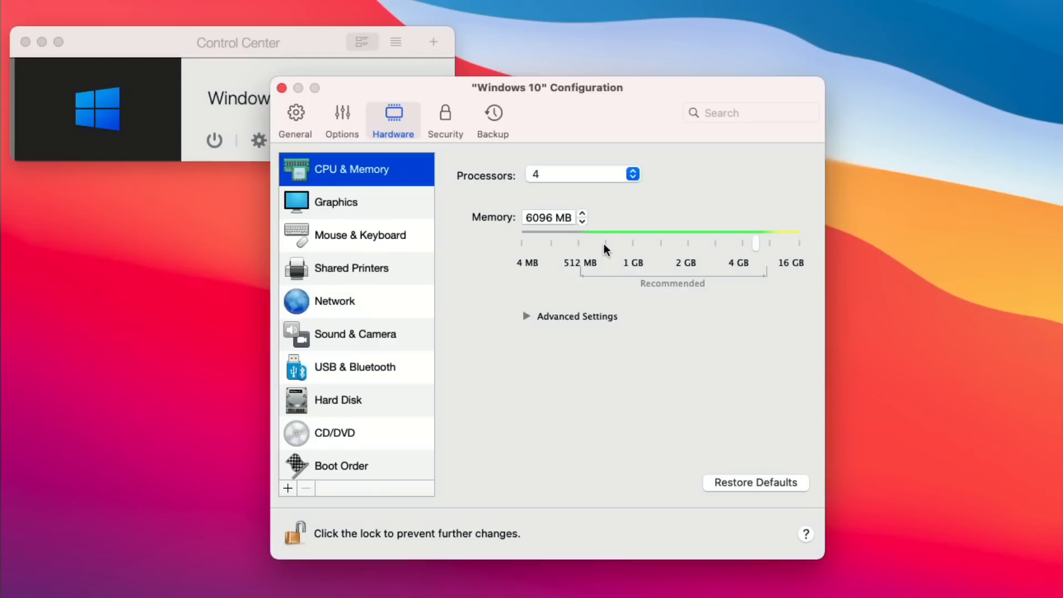
mouse_move(804, 224)
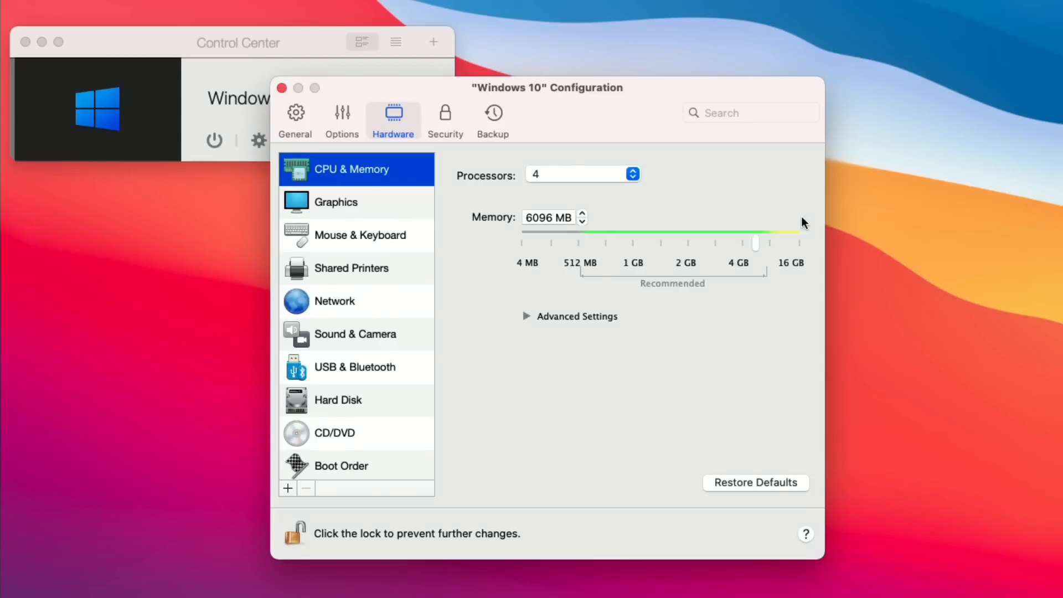
mouse_move(705, 257)
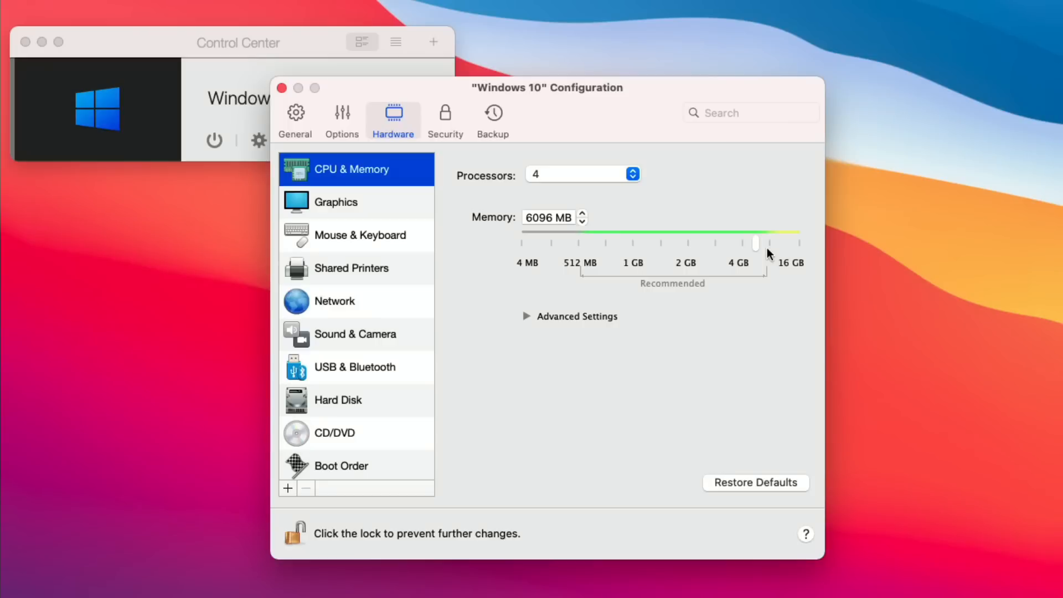
mouse_move(685, 249)
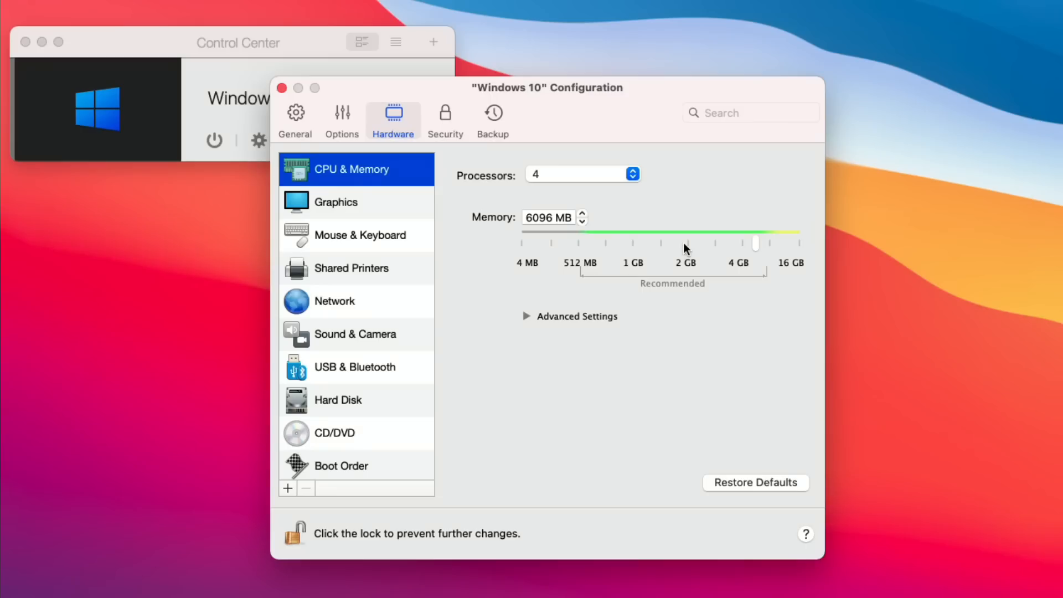
mouse_move(450, 265)
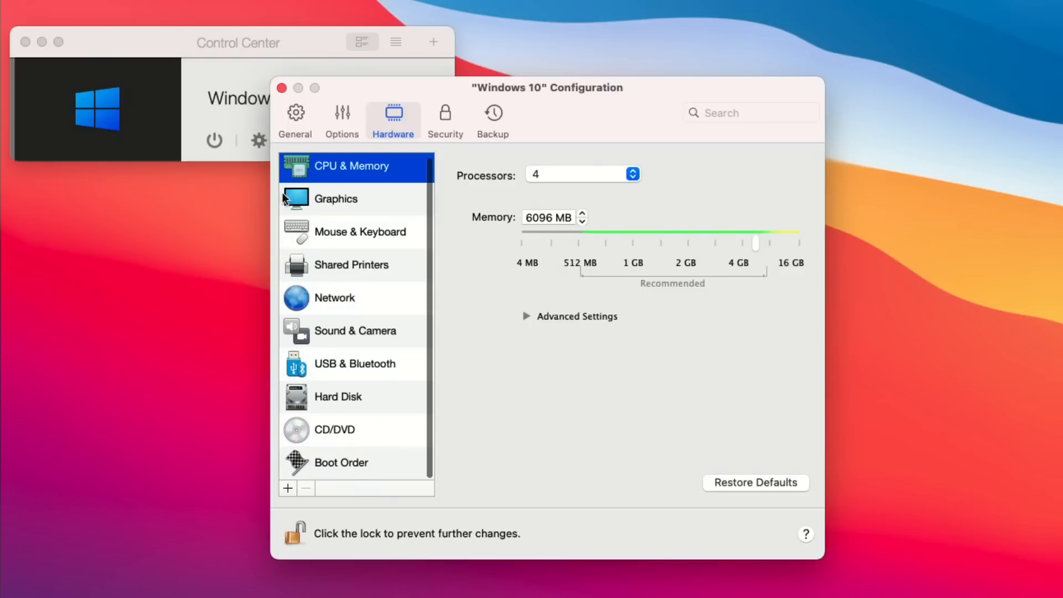
In the VM's Options under More Options, set Time to 'Do not sync'.
click(341, 119)
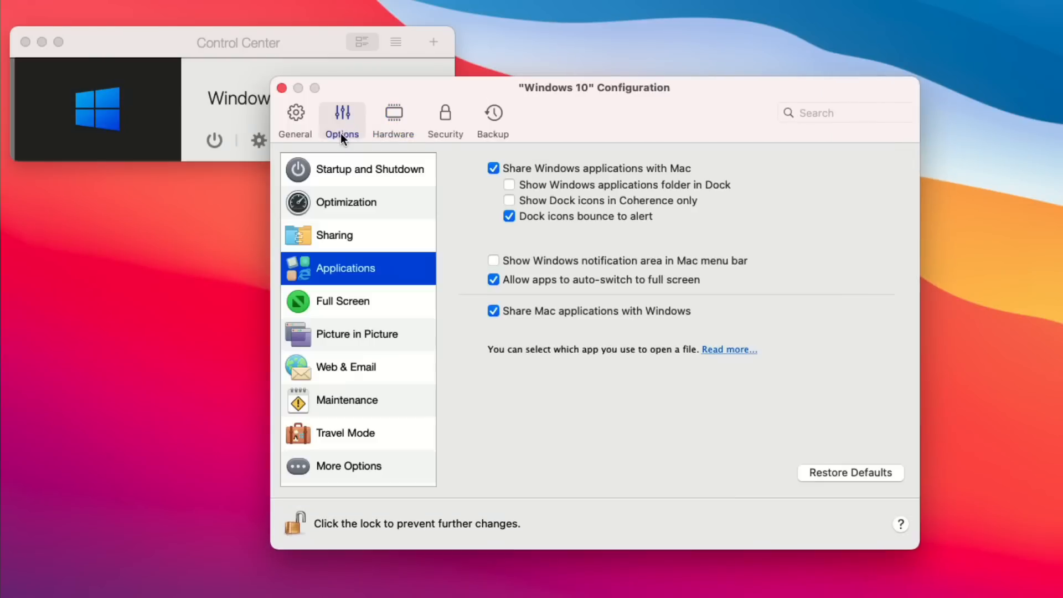
click(348, 466)
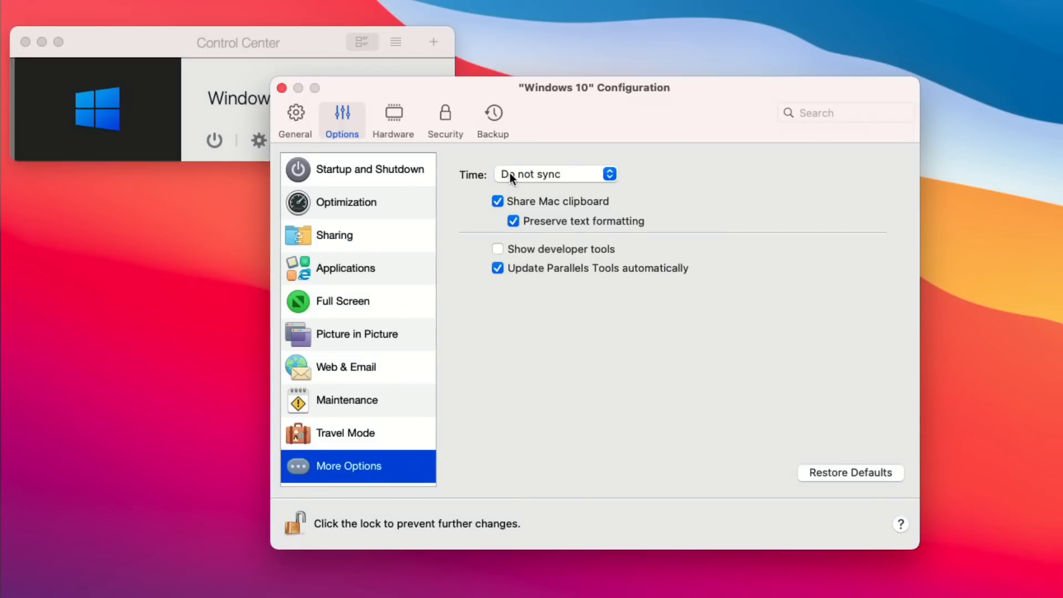
mouse_move(535, 175)
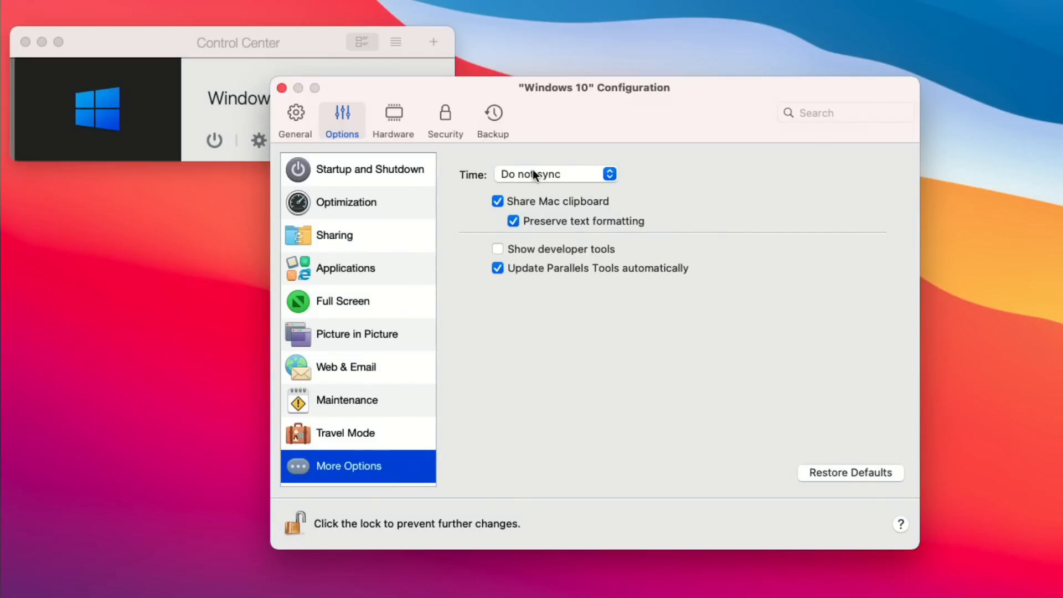
click(554, 173)
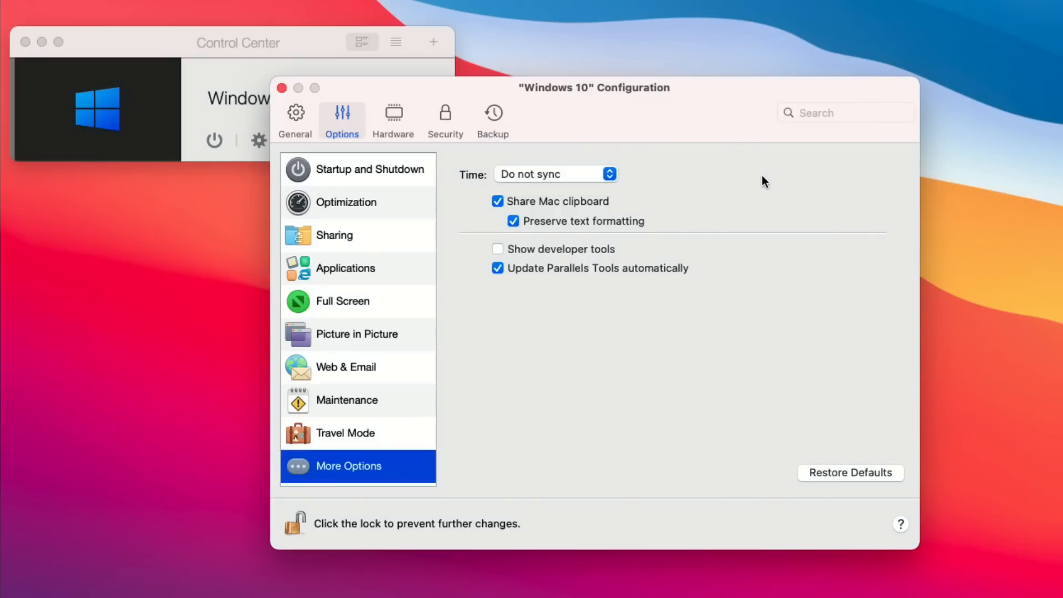
mouse_move(595, 203)
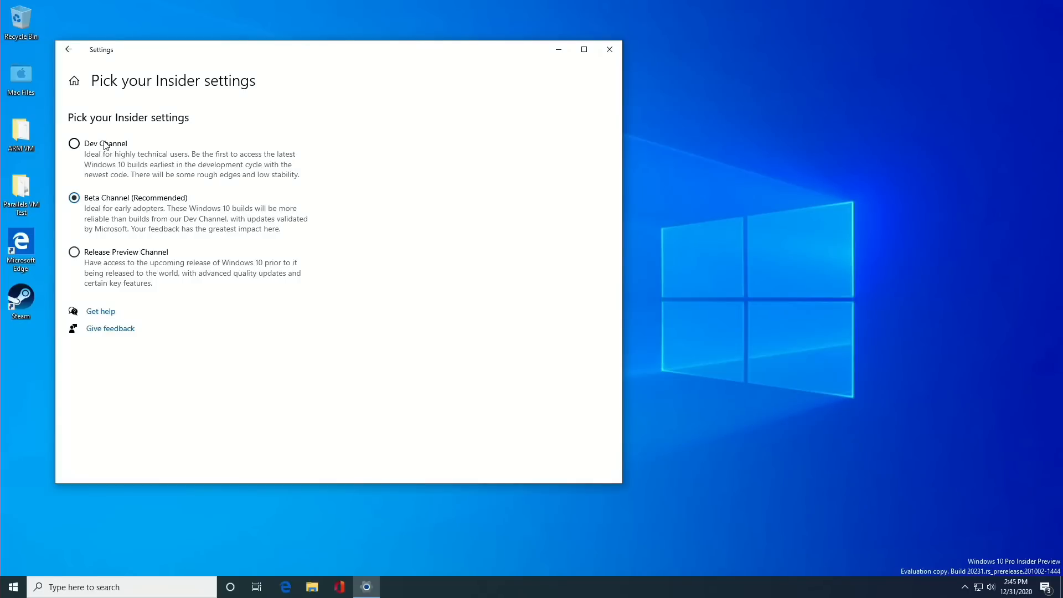
Choose Dev Channel as the Windows Insider Preview channel.
click(74, 144)
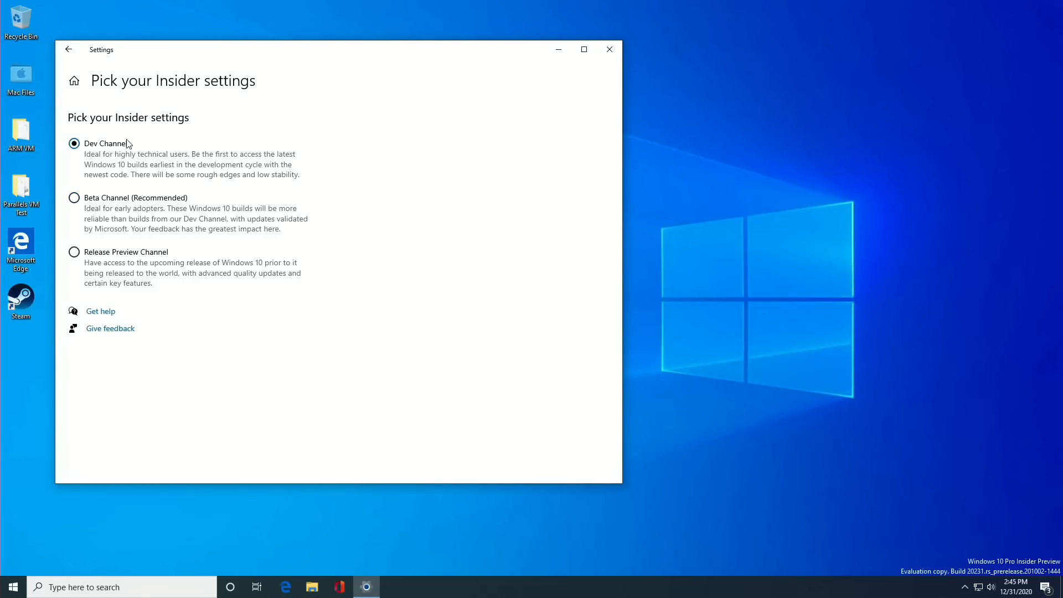
mouse_move(111, 144)
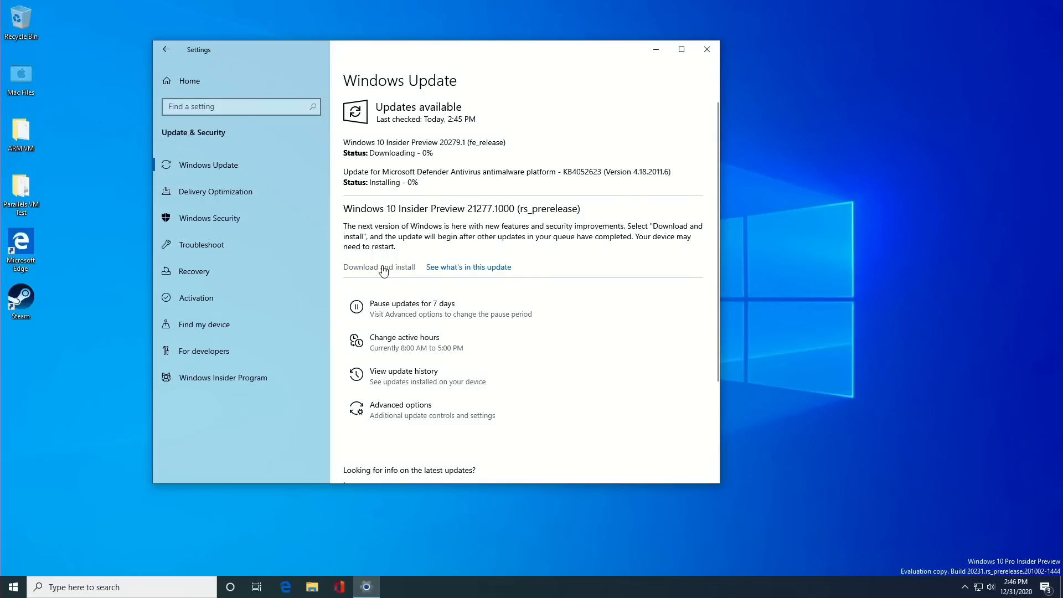
Start installing Insider Preview 21277 and scroll through the x64 emulation blog post.
click(468, 266)
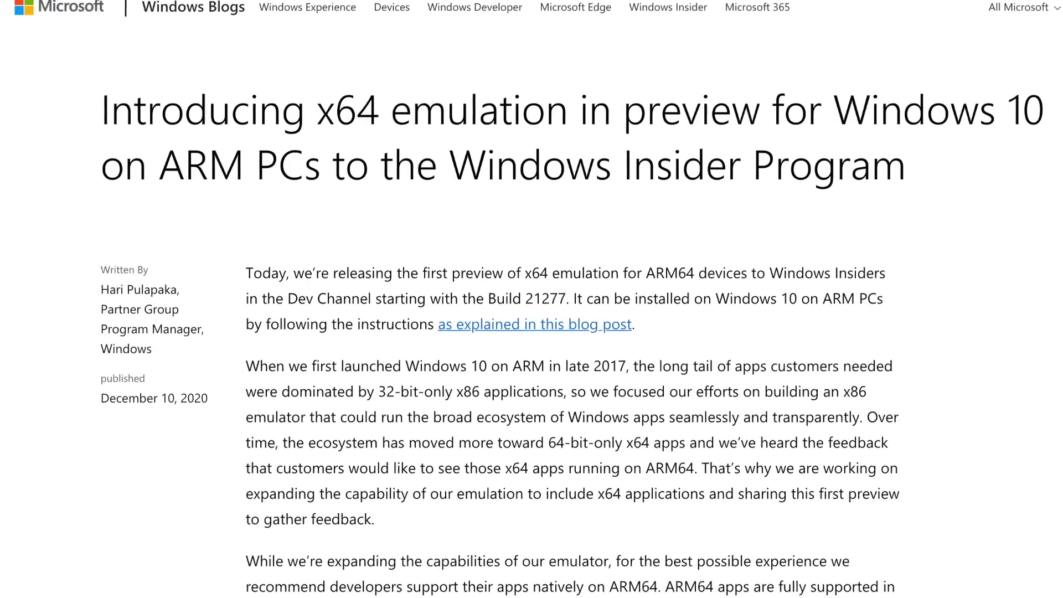
scroll(down, 3)
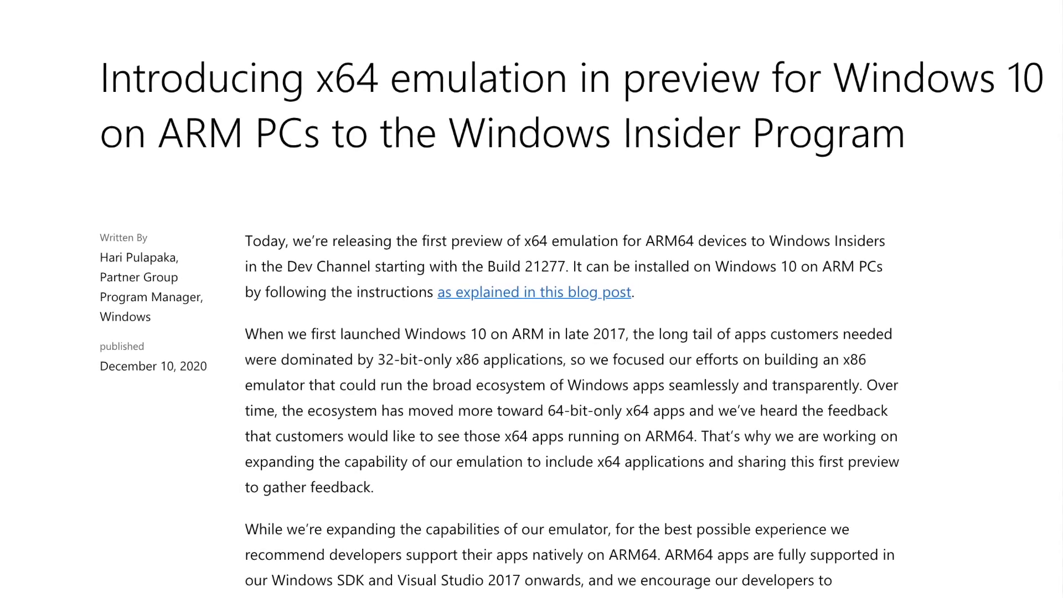
scroll(down, 3)
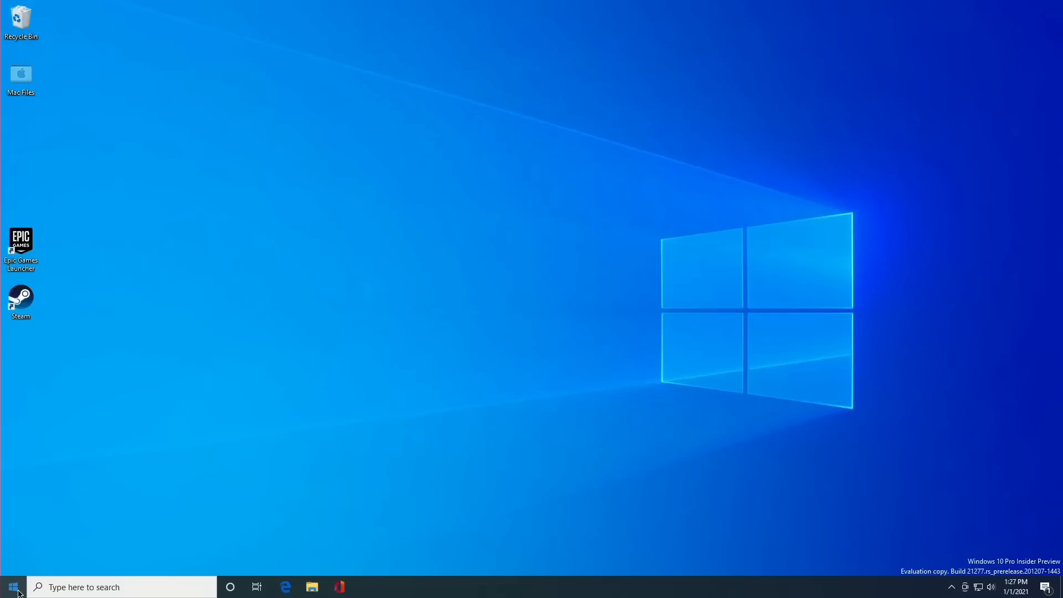
Launch Microsoft Store from the Windows 10 Start menu.
click(13, 586)
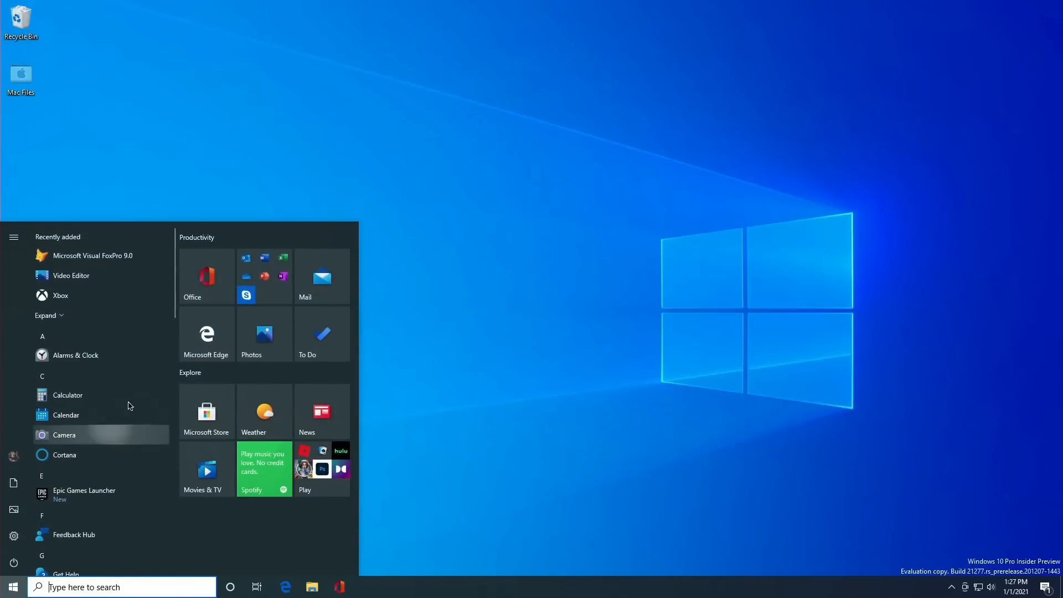
mouse_move(217, 420)
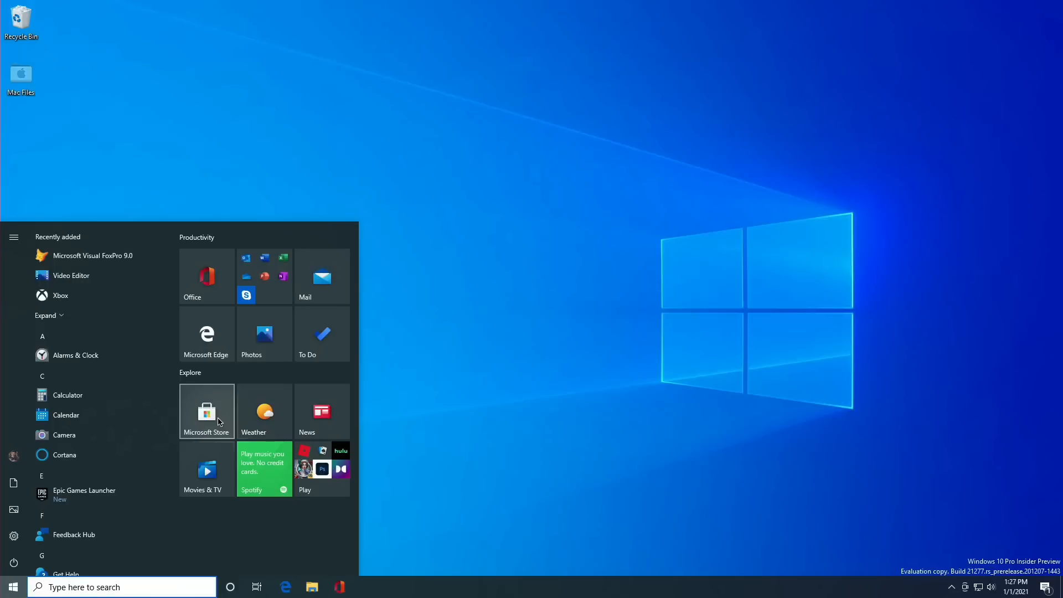
click(206, 411)
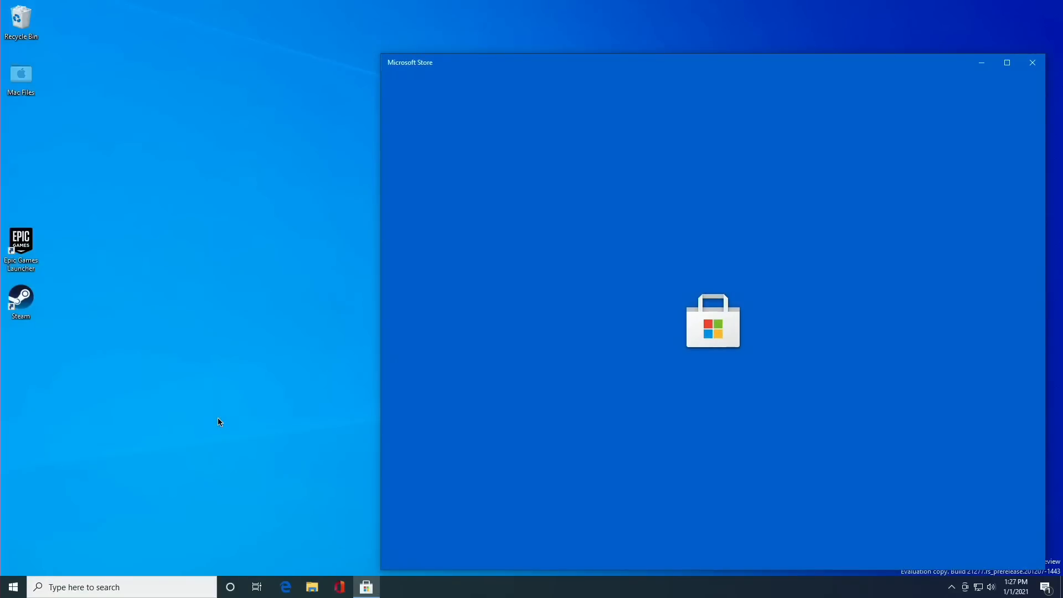
click(1031, 63)
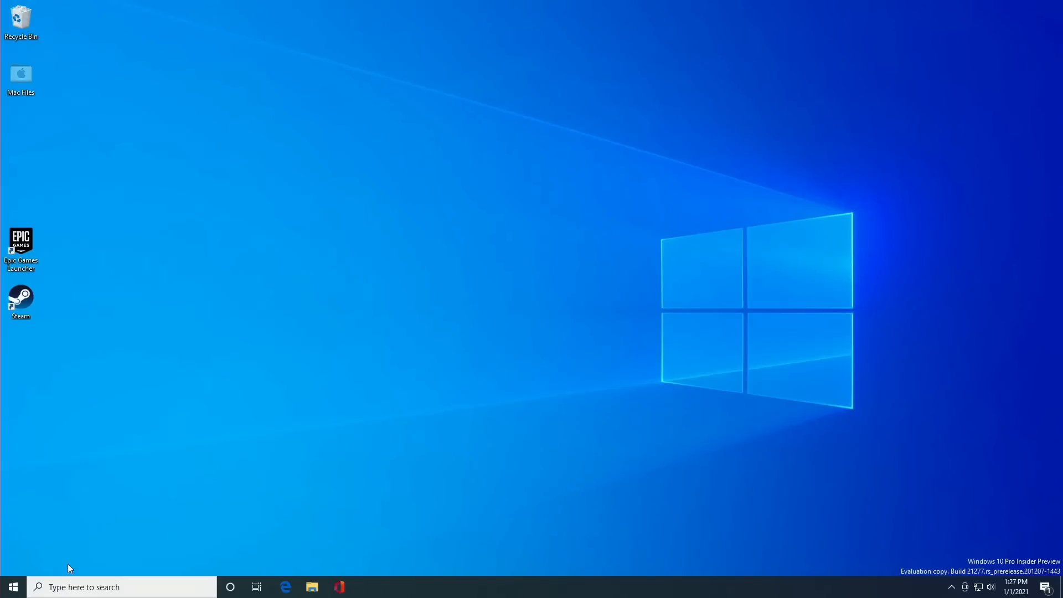
Launch Microsoft Edge from the Start menu, then open File Explorer.
click(12, 586)
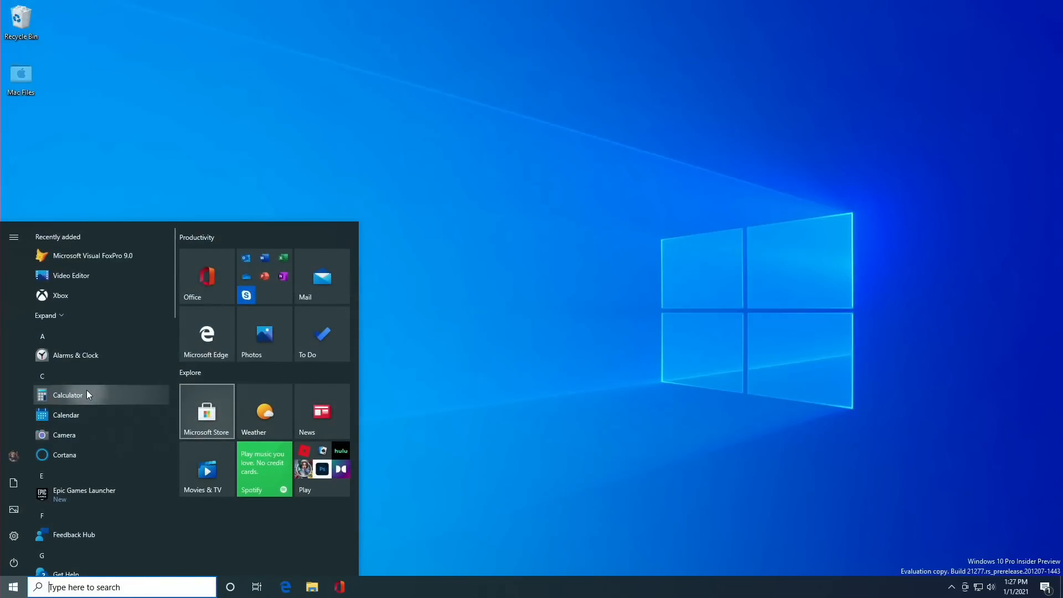
mouse_move(91, 405)
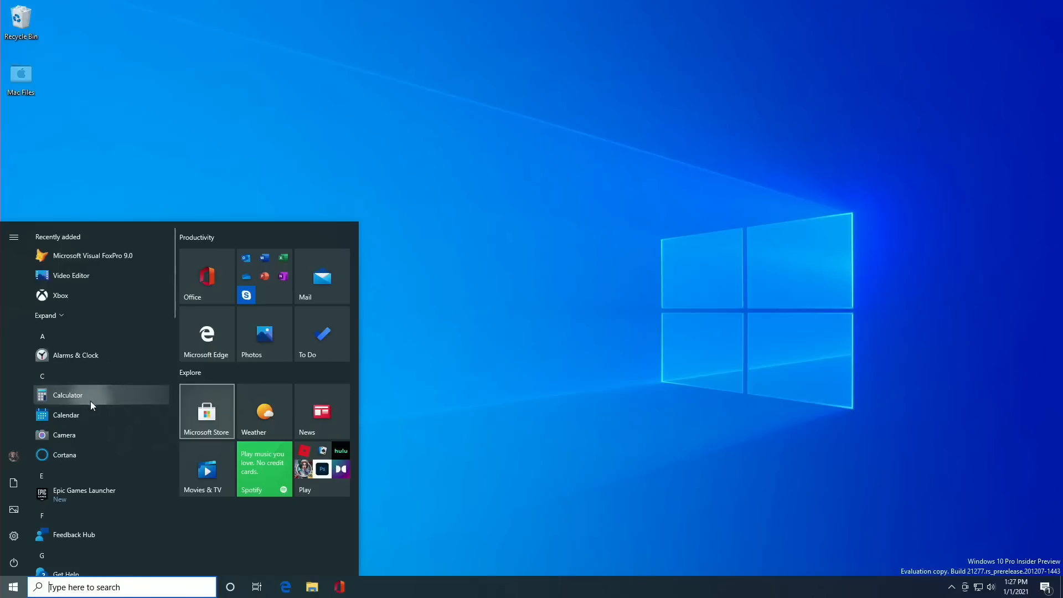
mouse_move(91, 435)
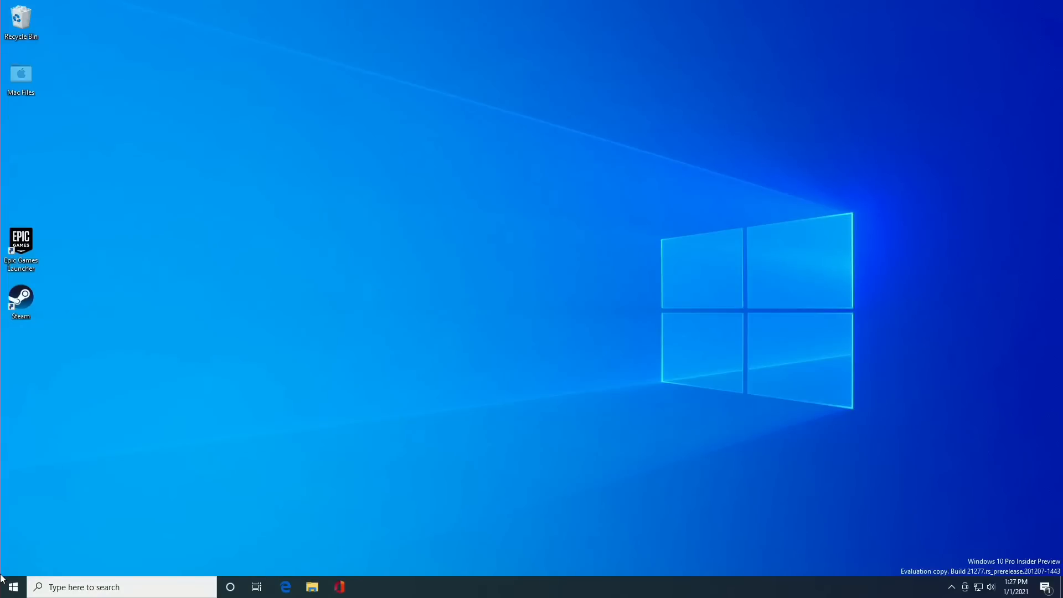
click(10, 586)
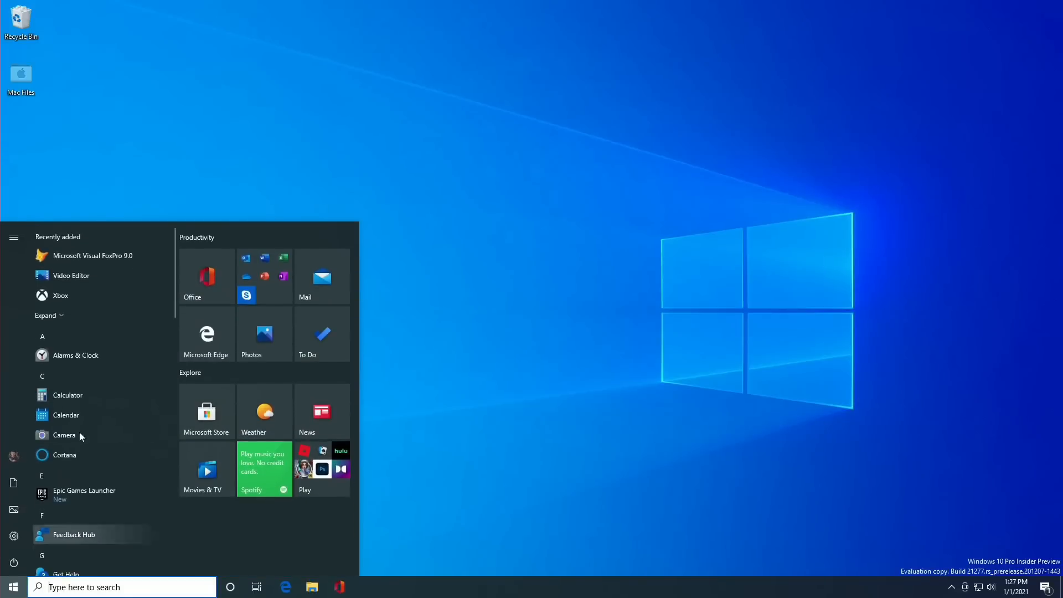
mouse_move(206, 335)
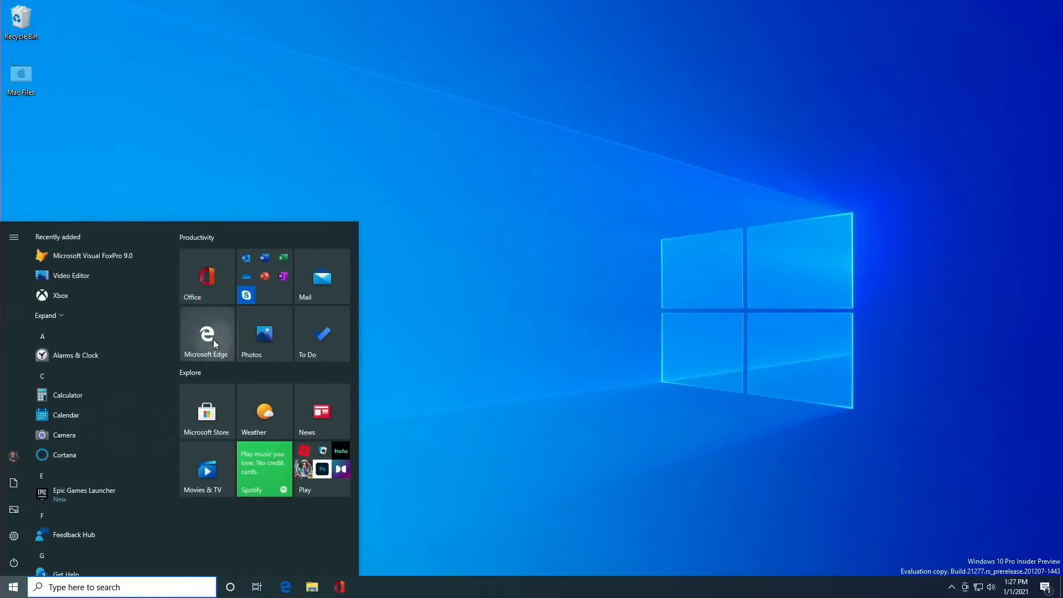
click(206, 333)
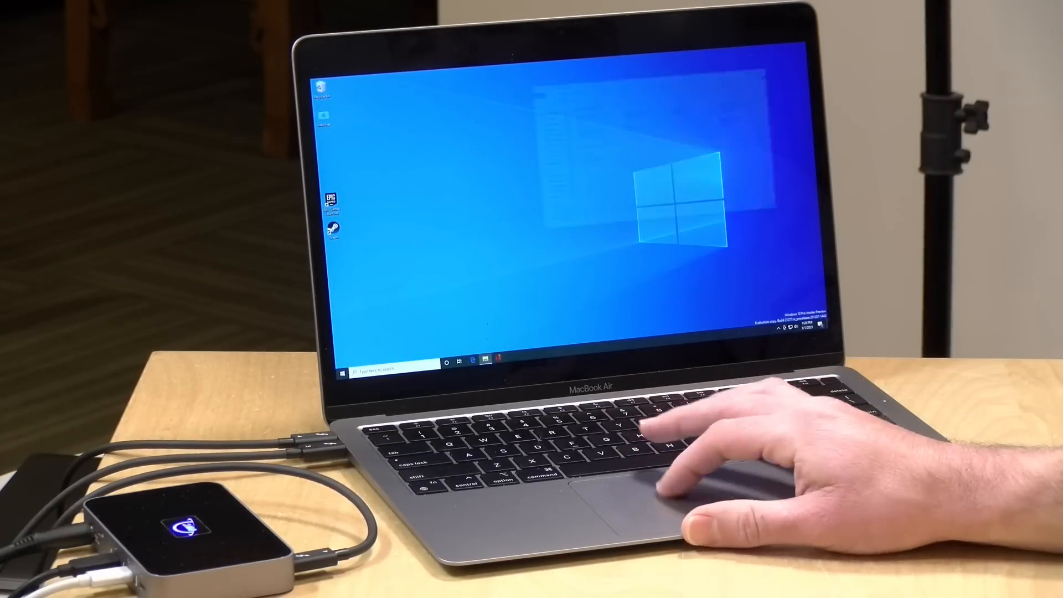
click(483, 360)
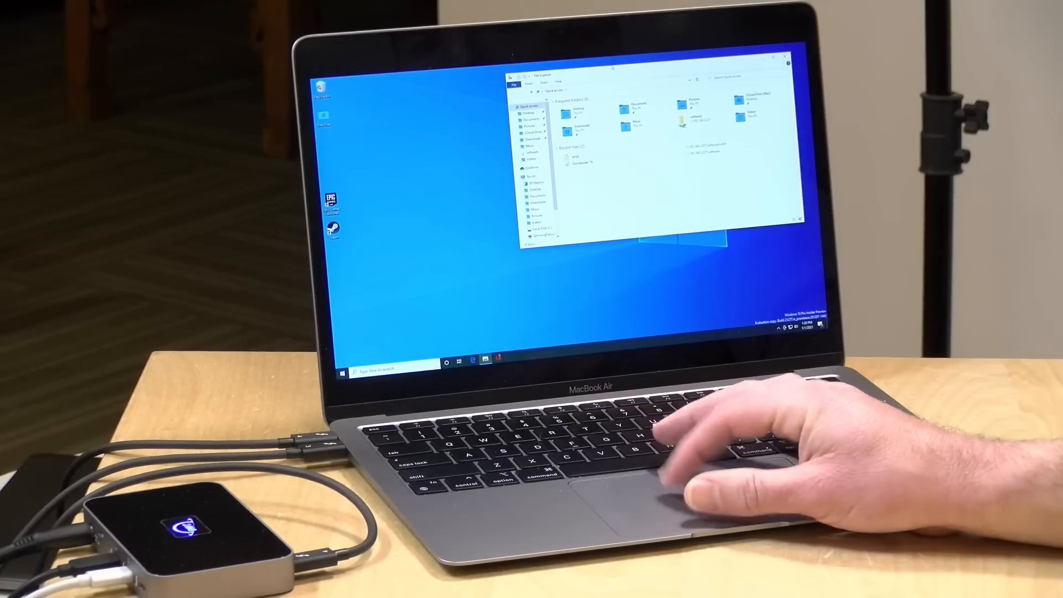